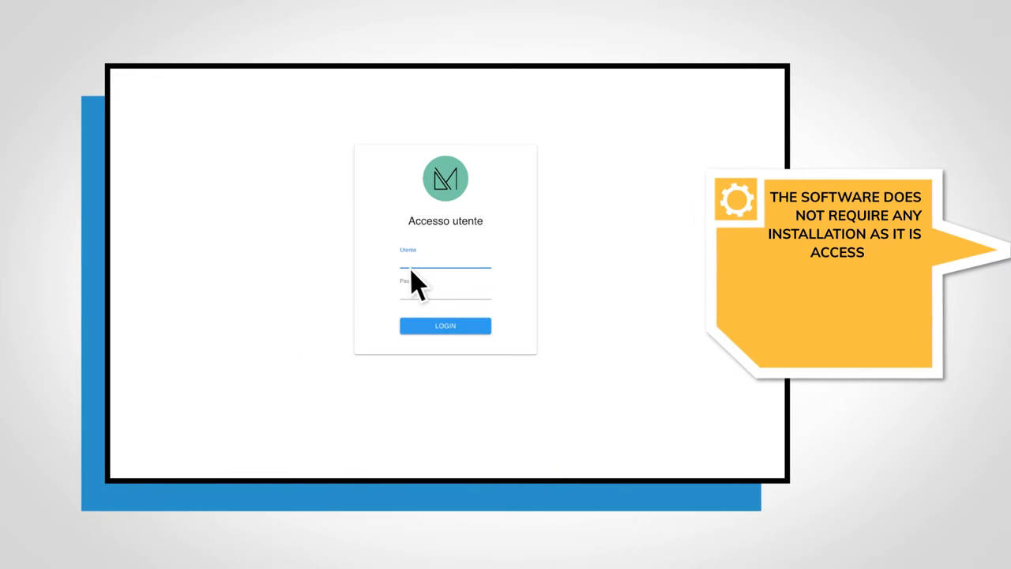
Log in to WeightIT as Mario Rossi
type("Mario Rossi")
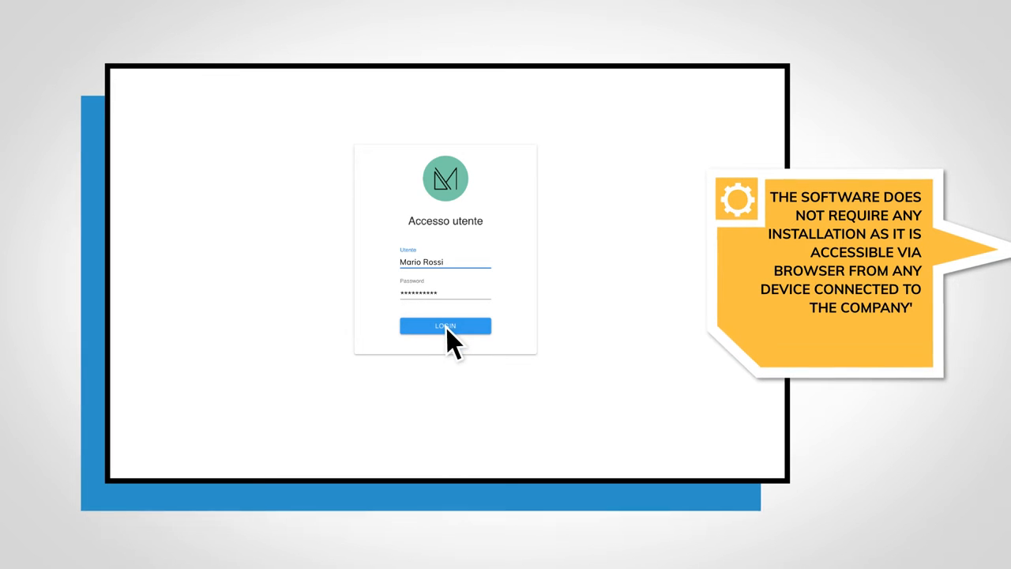
left_click(445, 326)
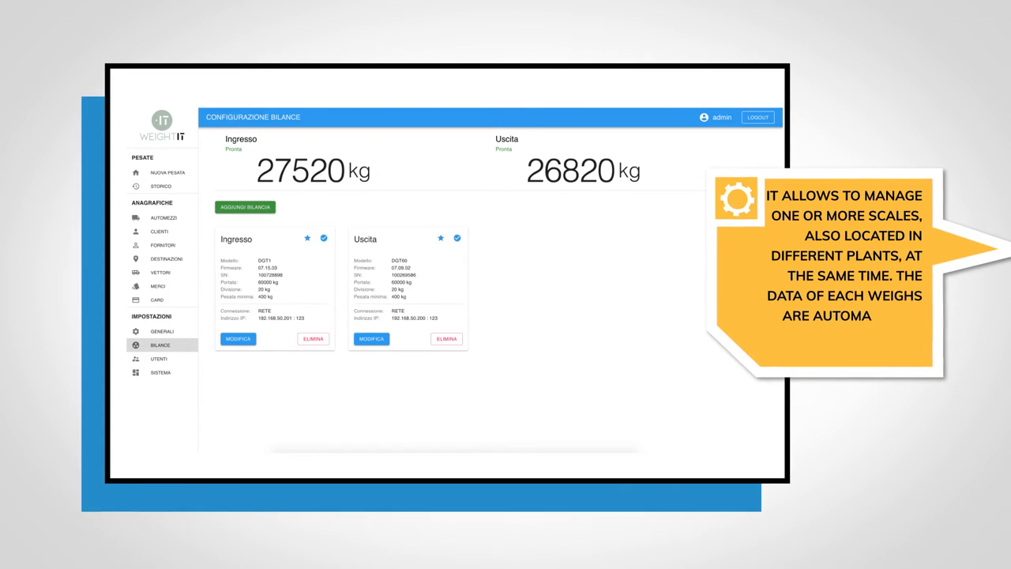
Start a new weighing from the Ingresso/Uscita scales page
left_click(167, 172)
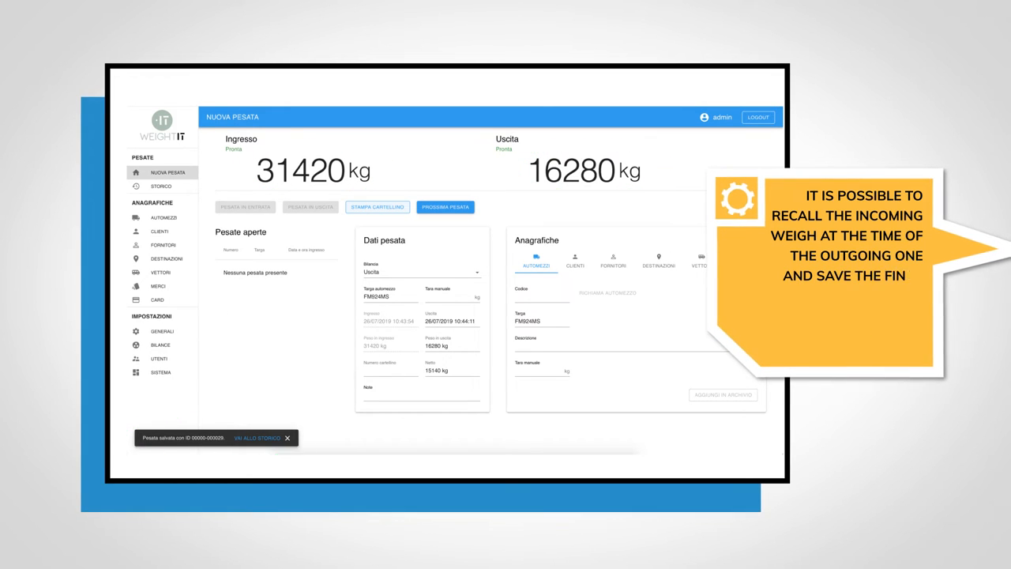
Go to the weighing history after saving the FM924MS weighing
left_click(162, 186)
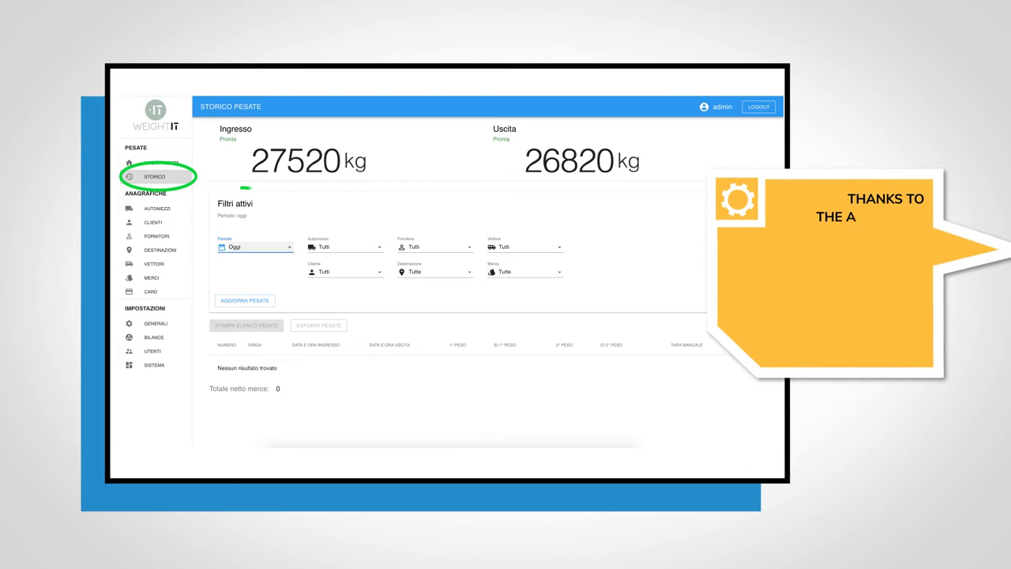
Refresh the history for today (AA123AA, 11240 kg net) and print the list
left_click(254, 246)
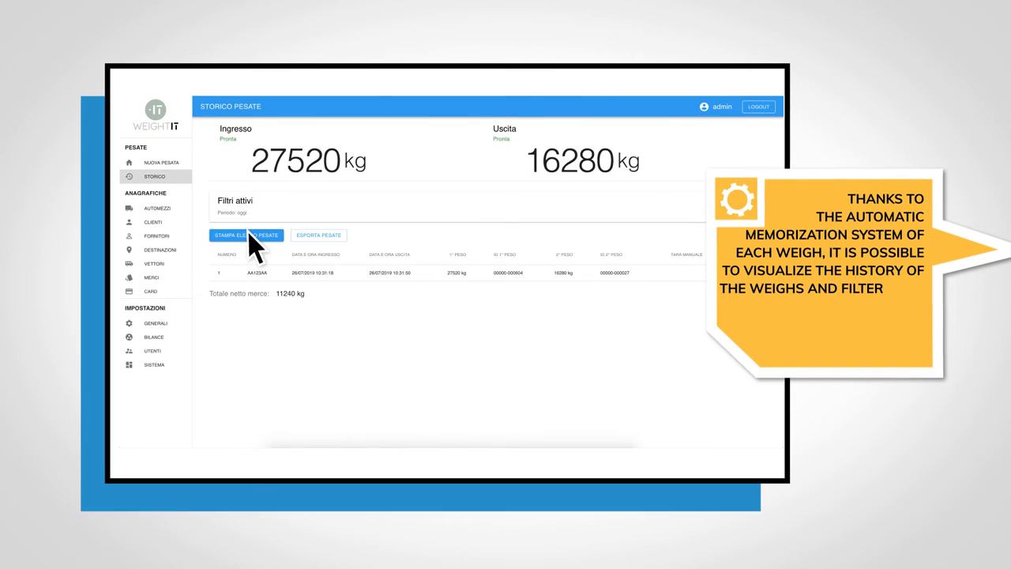
left_click(317, 234)
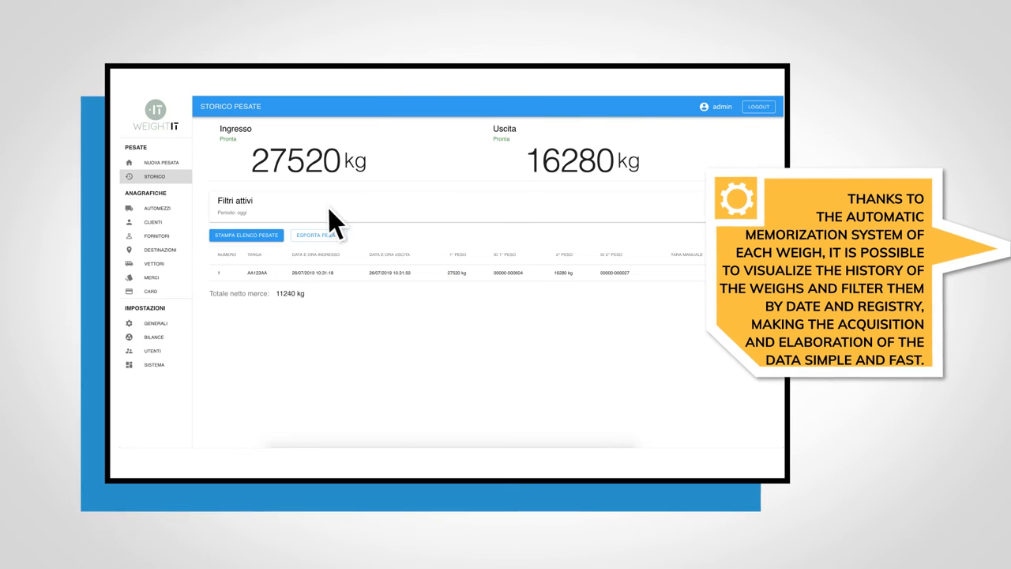
left_click(150, 321)
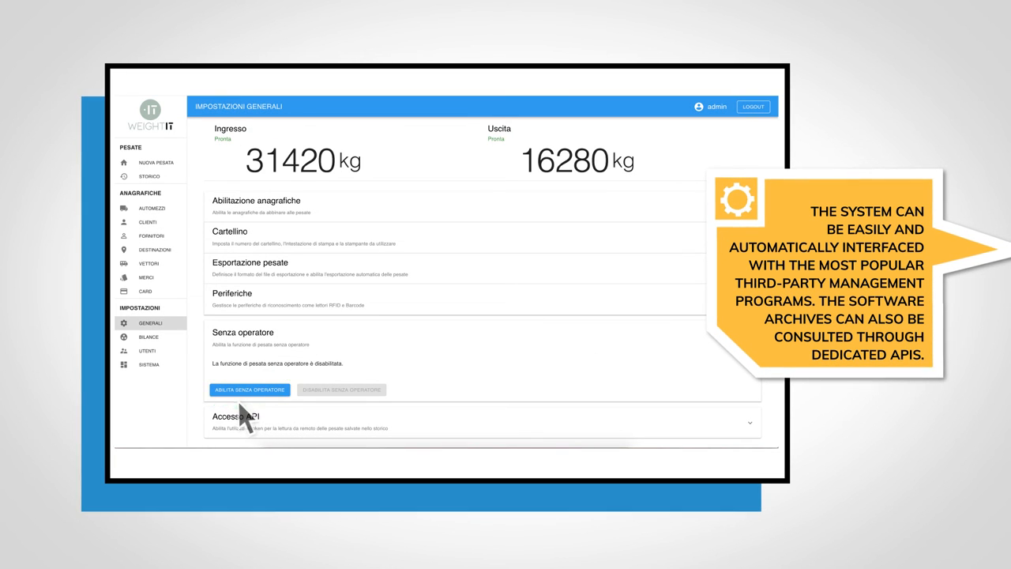
Turn on Abilita senza operatore under Senza operatore in general settings
left_click(249, 389)
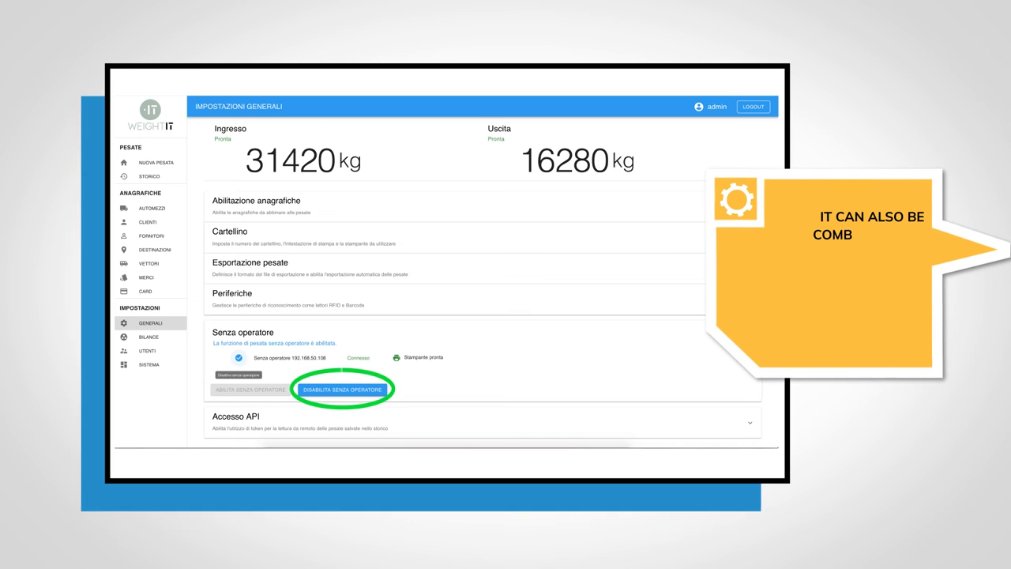